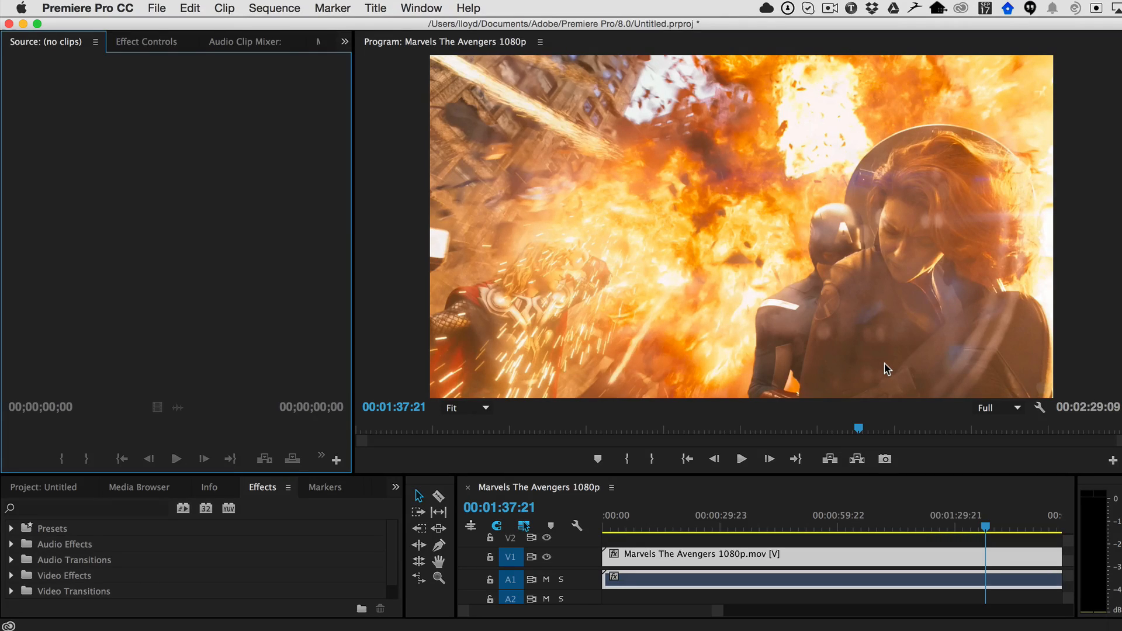
pyautogui.moveTo(152, 443)
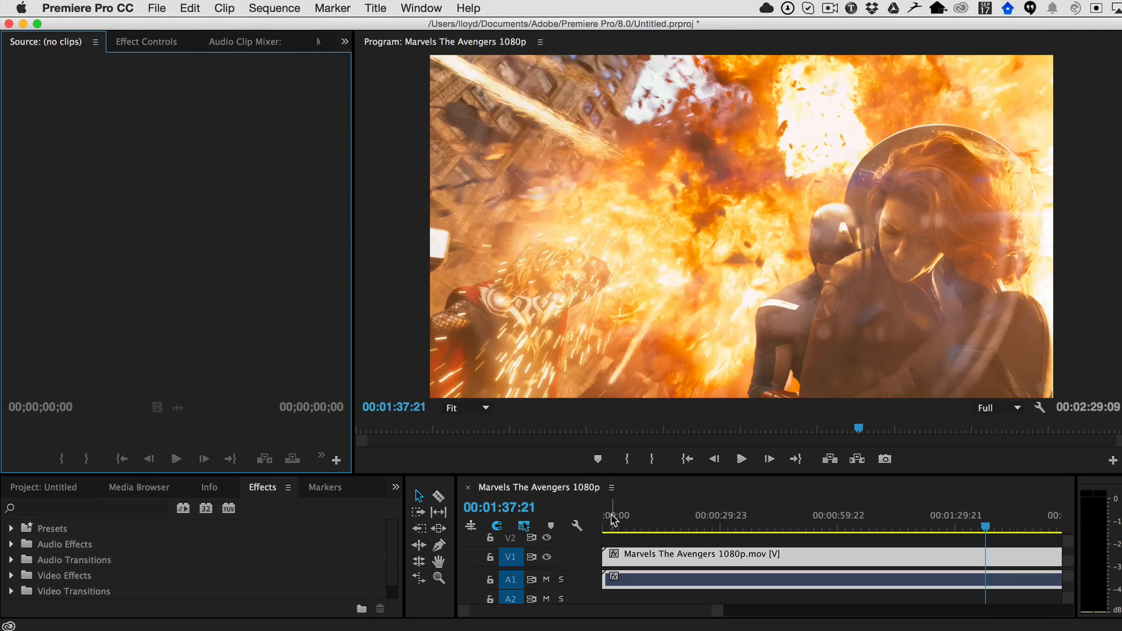
pyautogui.moveTo(437, 129)
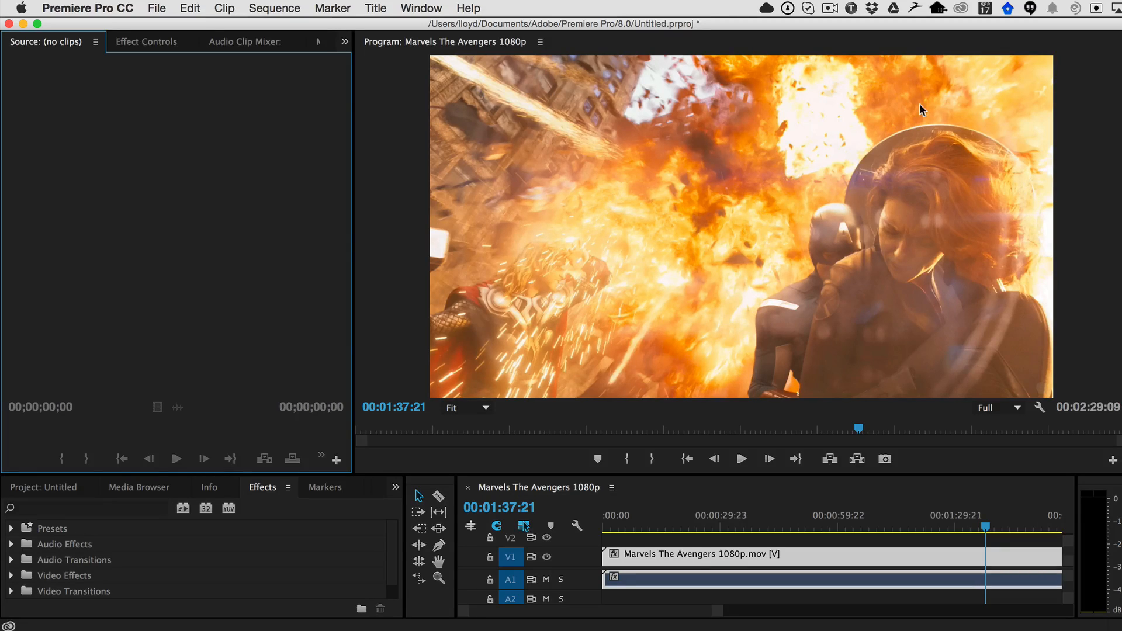
pyautogui.moveTo(978, 227)
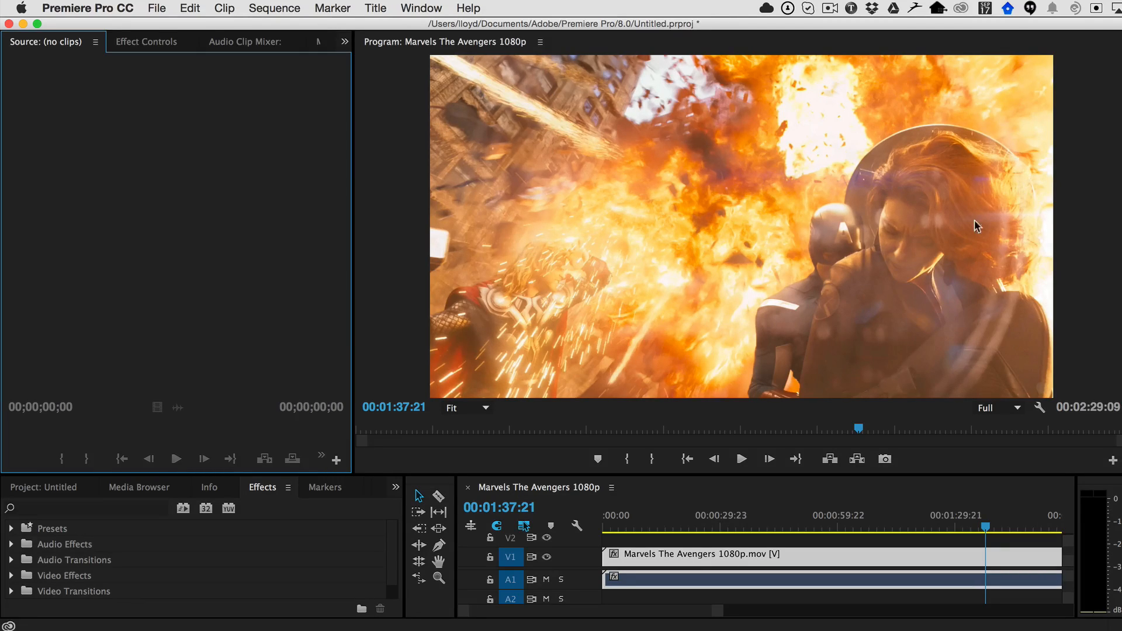
pyautogui.moveTo(659, 280)
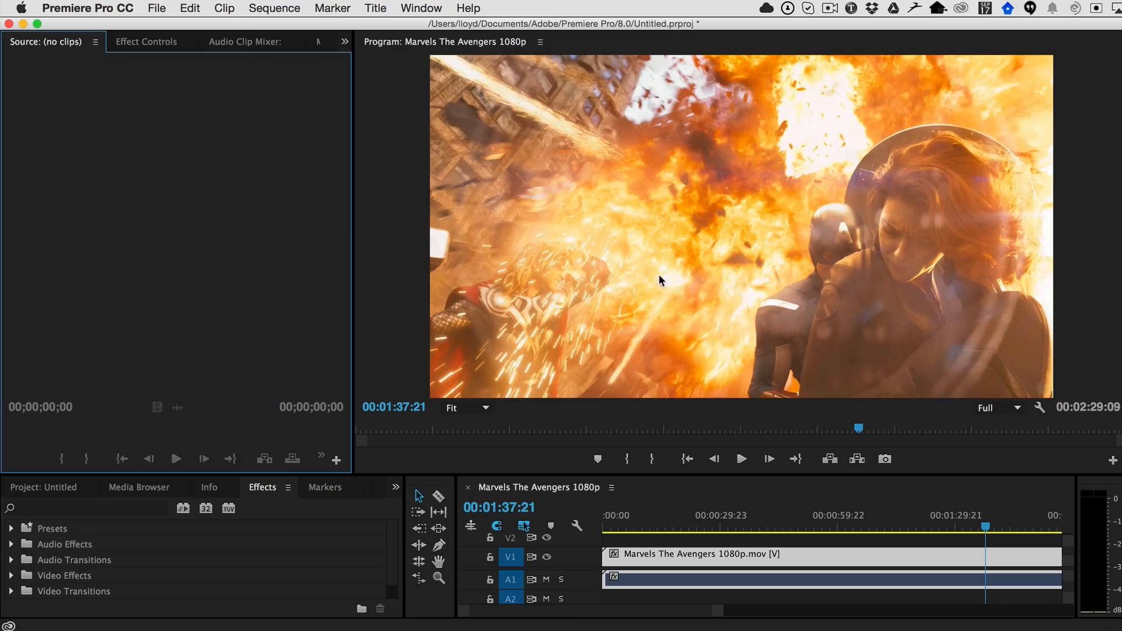
pyautogui.moveTo(82, 548)
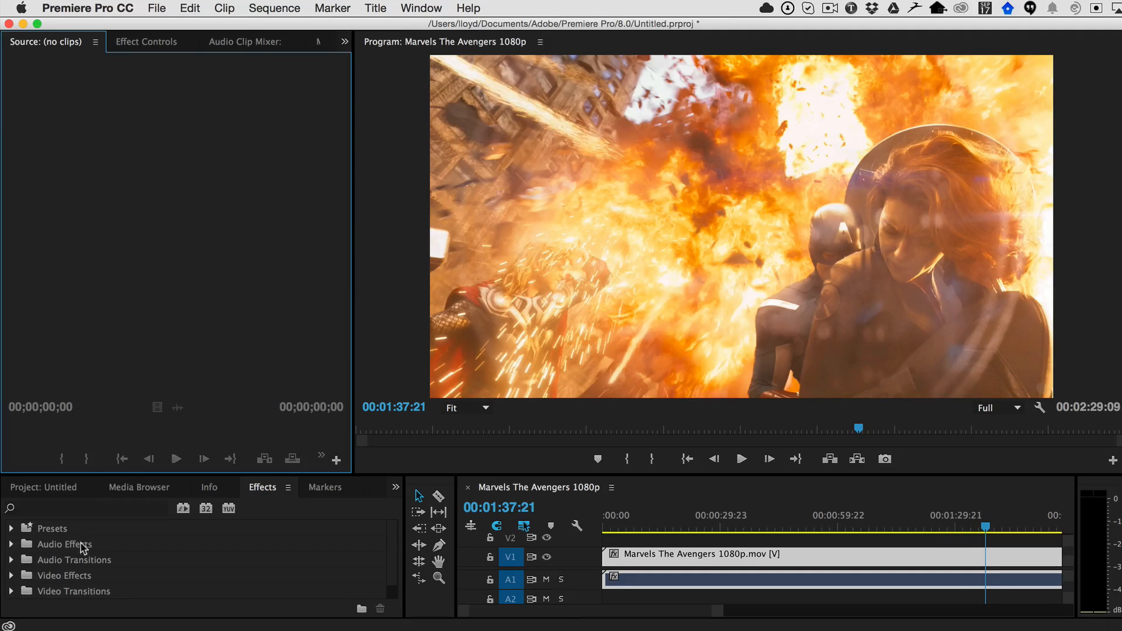
# Apply Fixel EdgeHancer 2 from Fixel Algorithms to the Avengers clip and view its effect controls
pyautogui.scroll(-3)
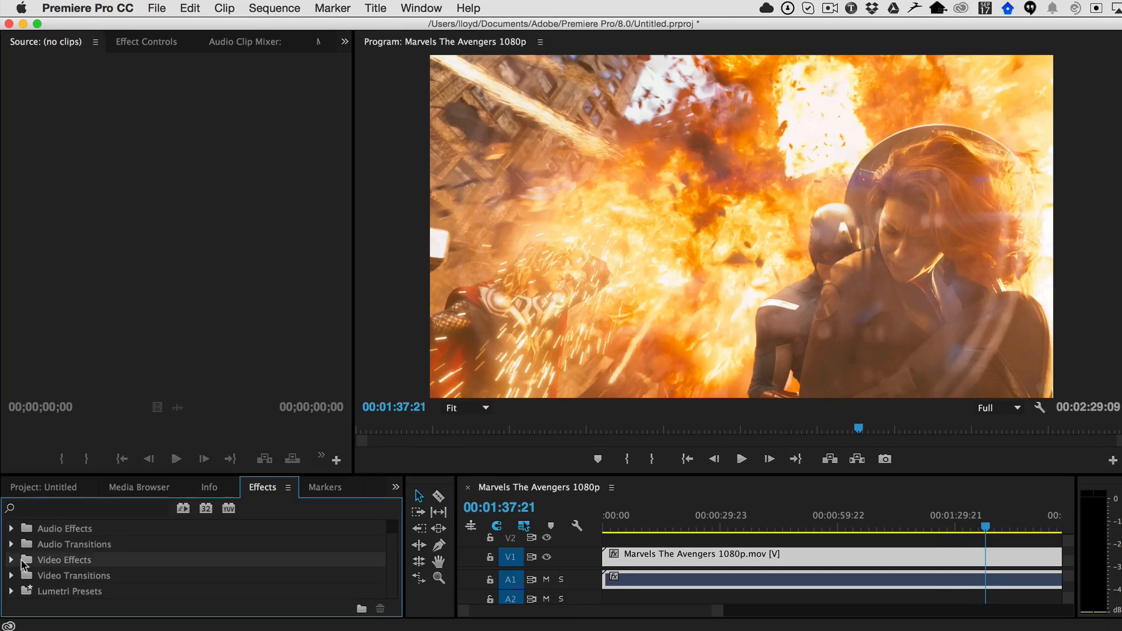
pyautogui.click(21, 560)
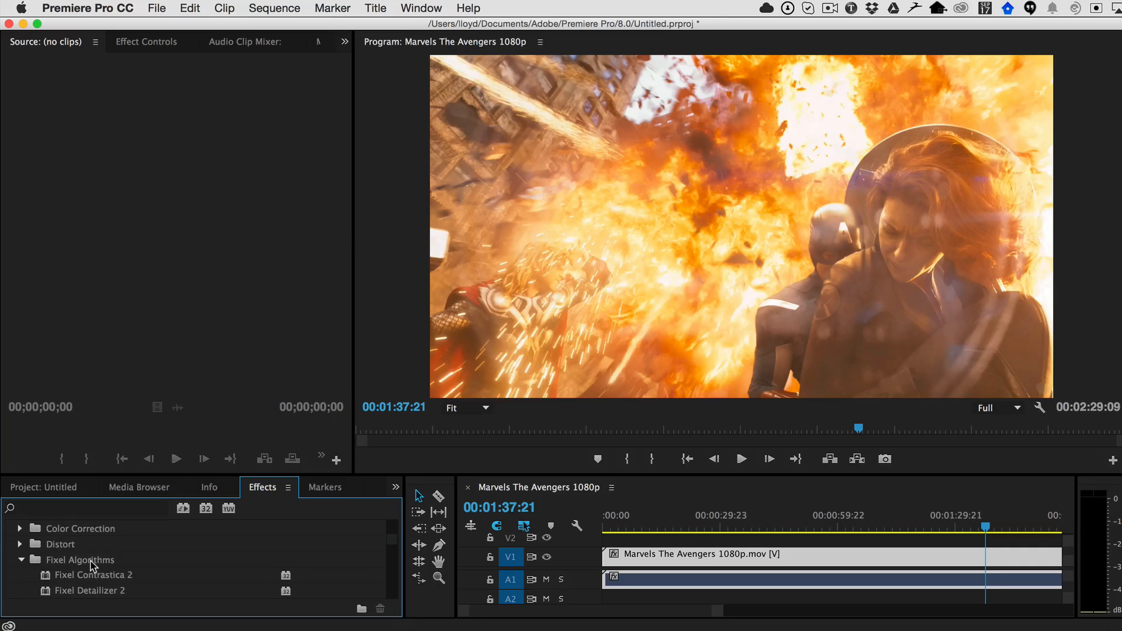
pyautogui.scroll(-3)
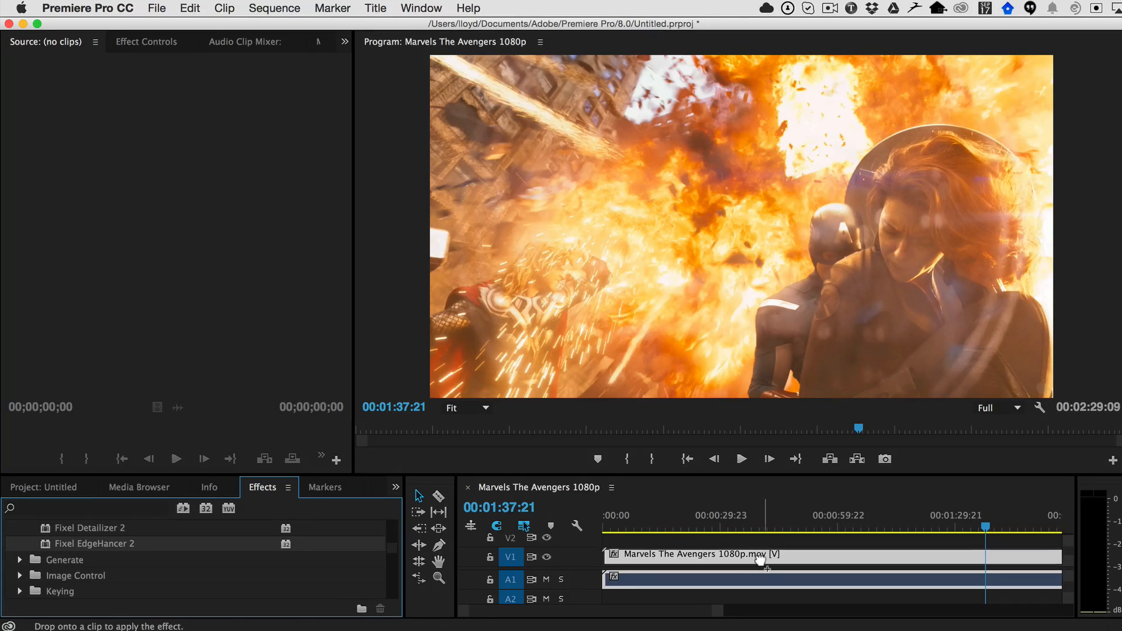
pyautogui.click(146, 40)
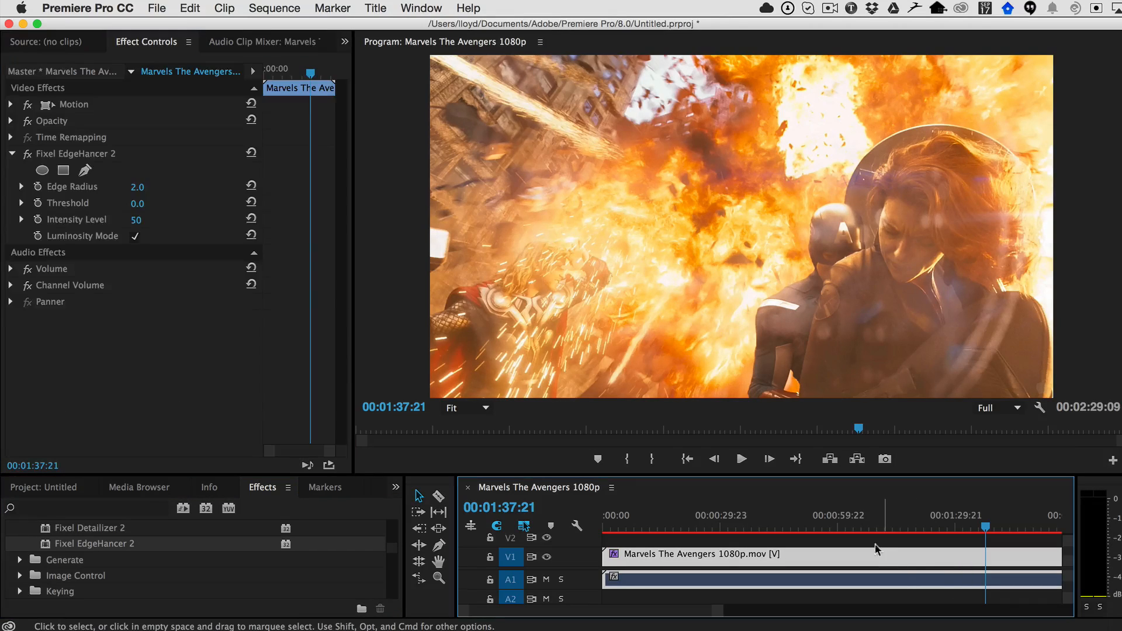
pyautogui.click(11, 154)
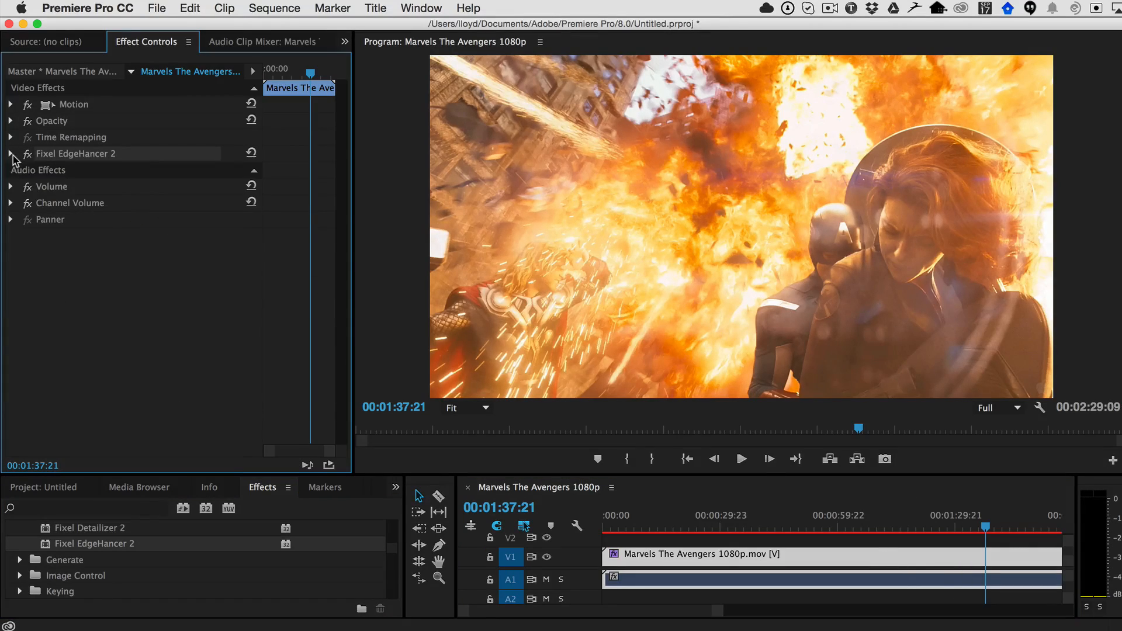
pyautogui.click(11, 153)
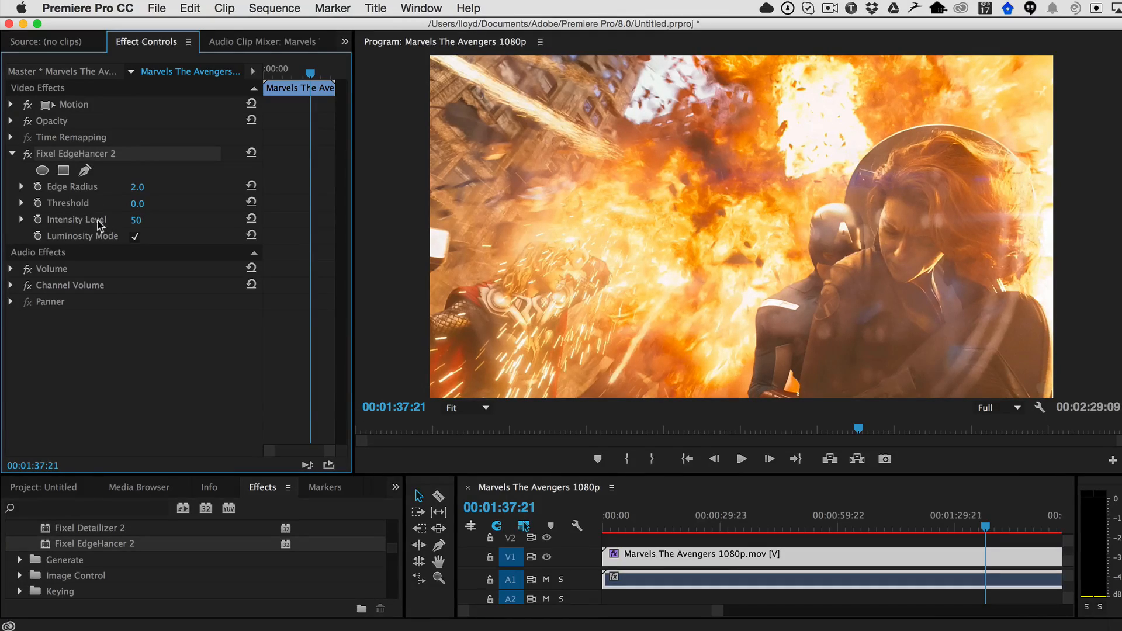
pyautogui.moveTo(117, 224)
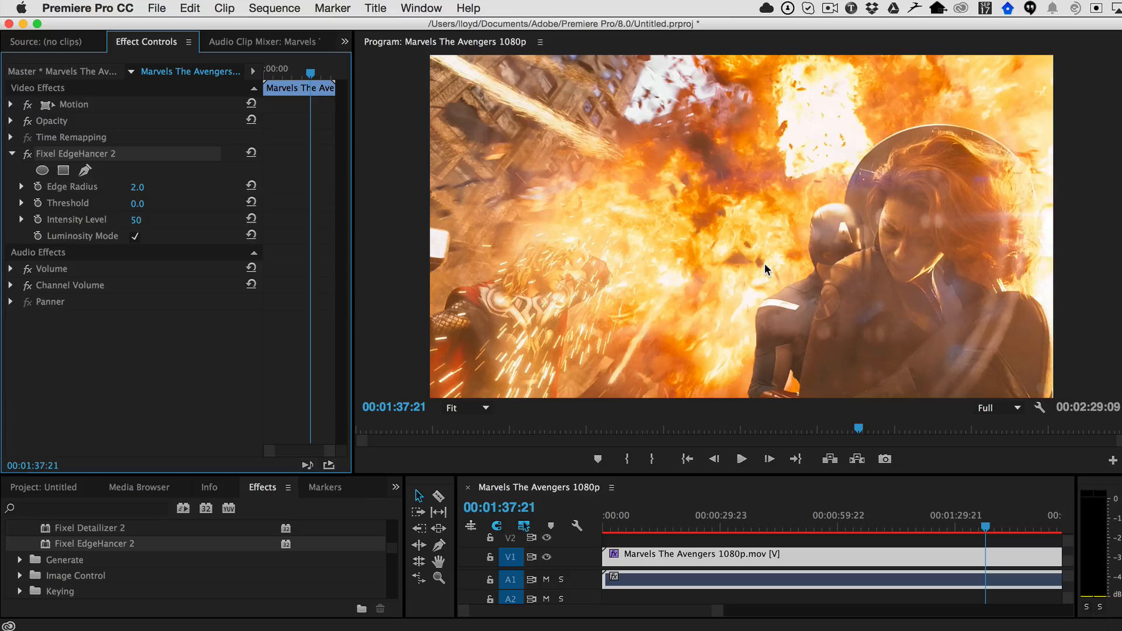
pyautogui.moveTo(915, 260)
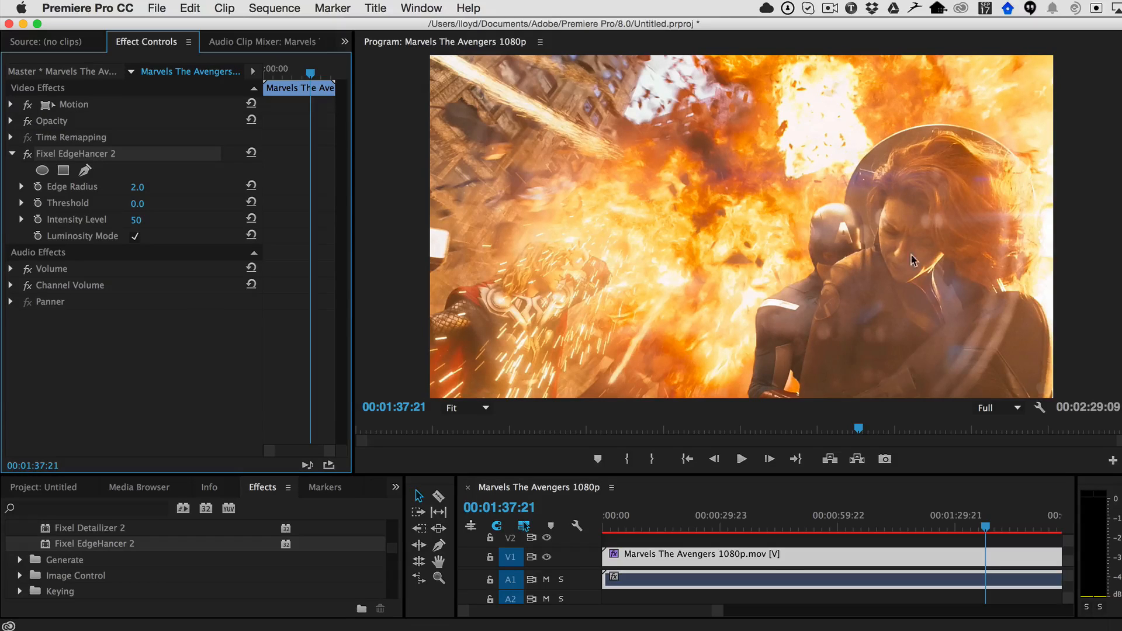
pyautogui.moveTo(864, 239)
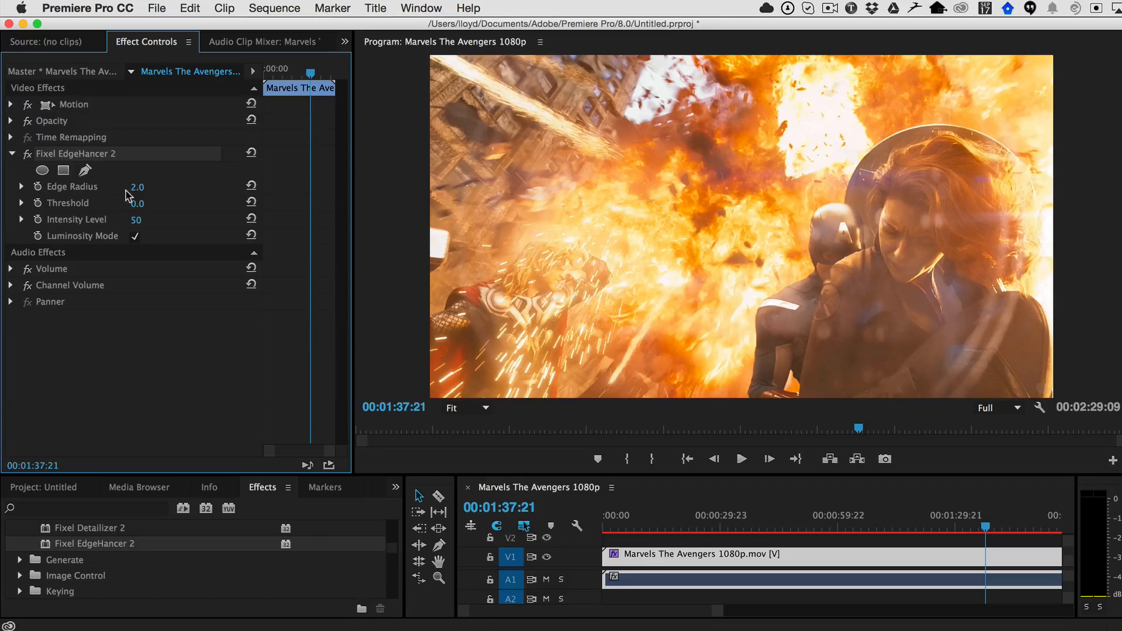
# Raise the EdgeHancer 2 Edge Radius to 20 and Intensity Level to 100
pyautogui.moveTo(136, 187); pyautogui.dragTo(151, 187)
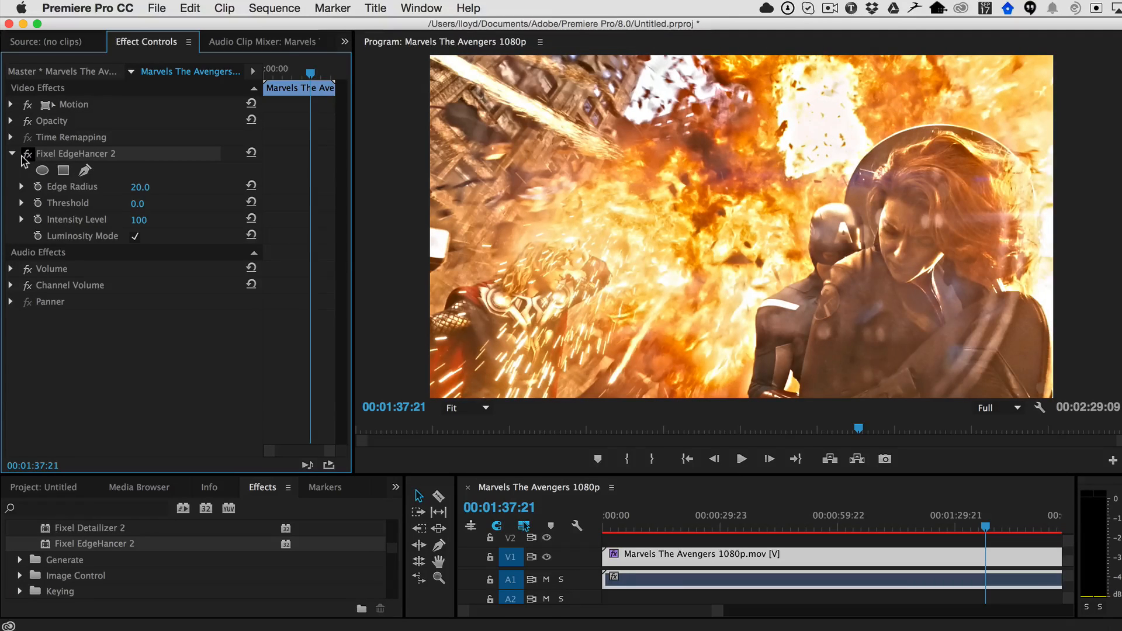
pyautogui.moveTo(944, 246)
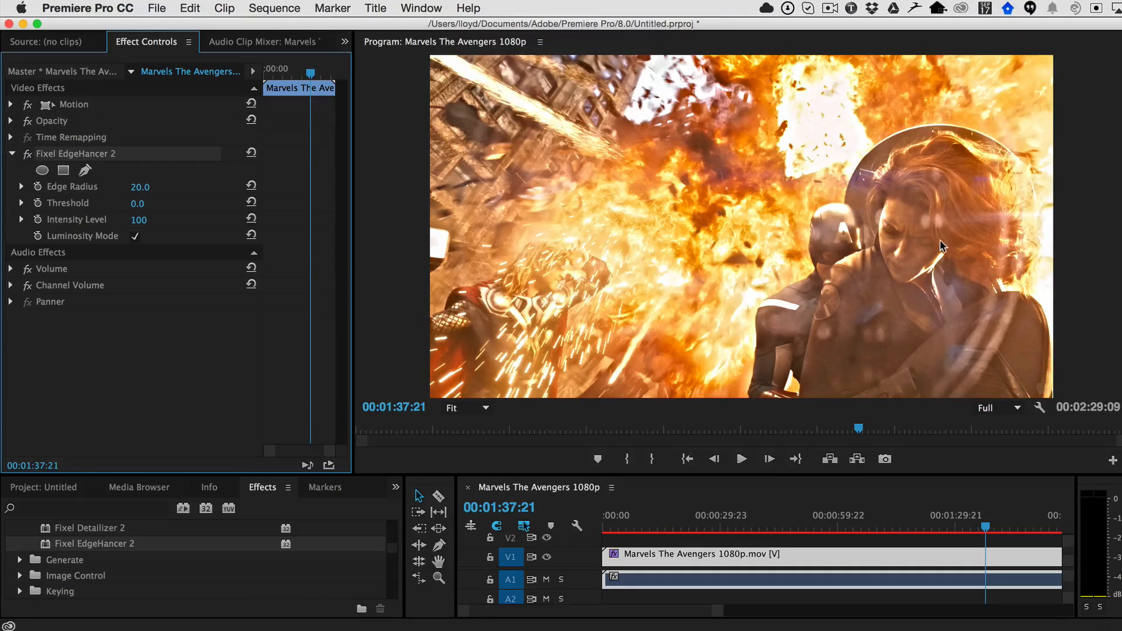
pyautogui.moveTo(934, 232)
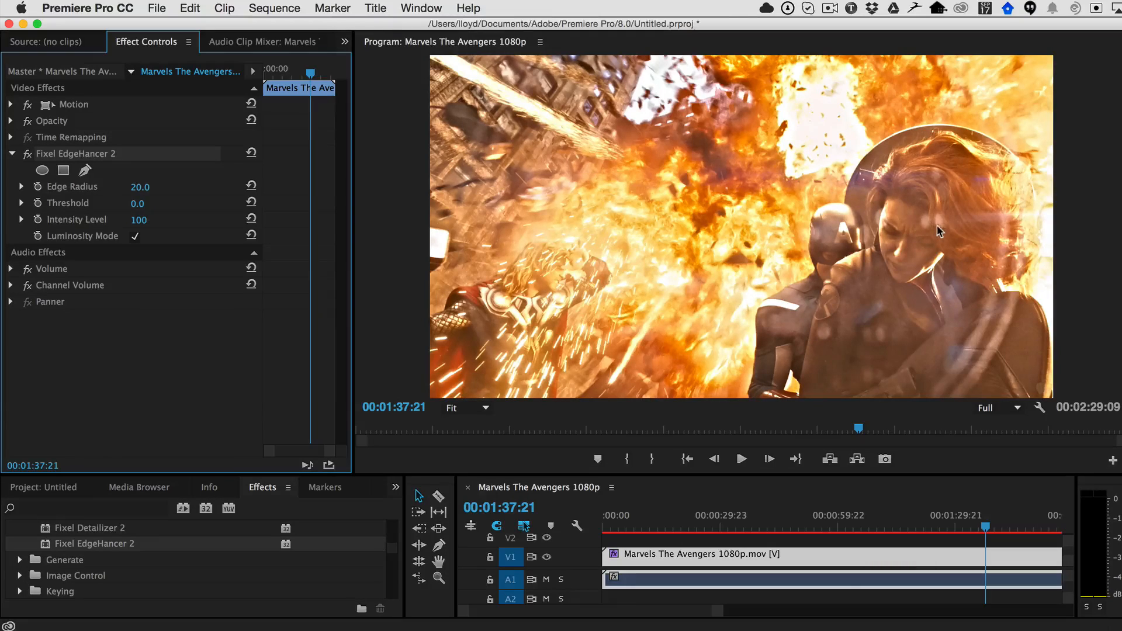
pyautogui.moveTo(864, 421)
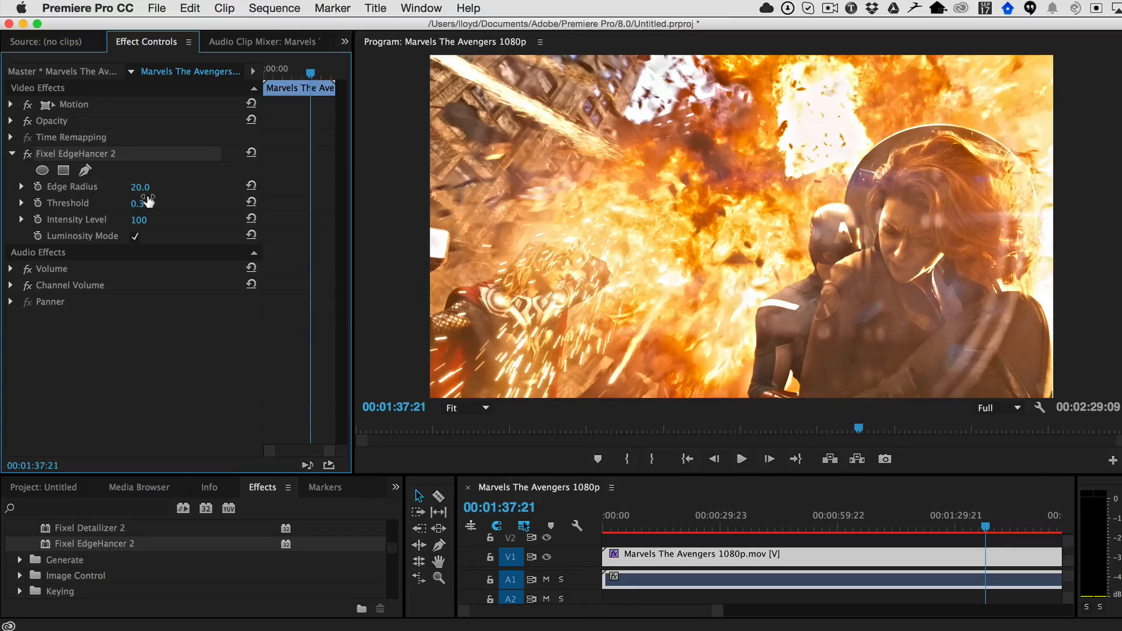
pyautogui.moveTo(41, 170)
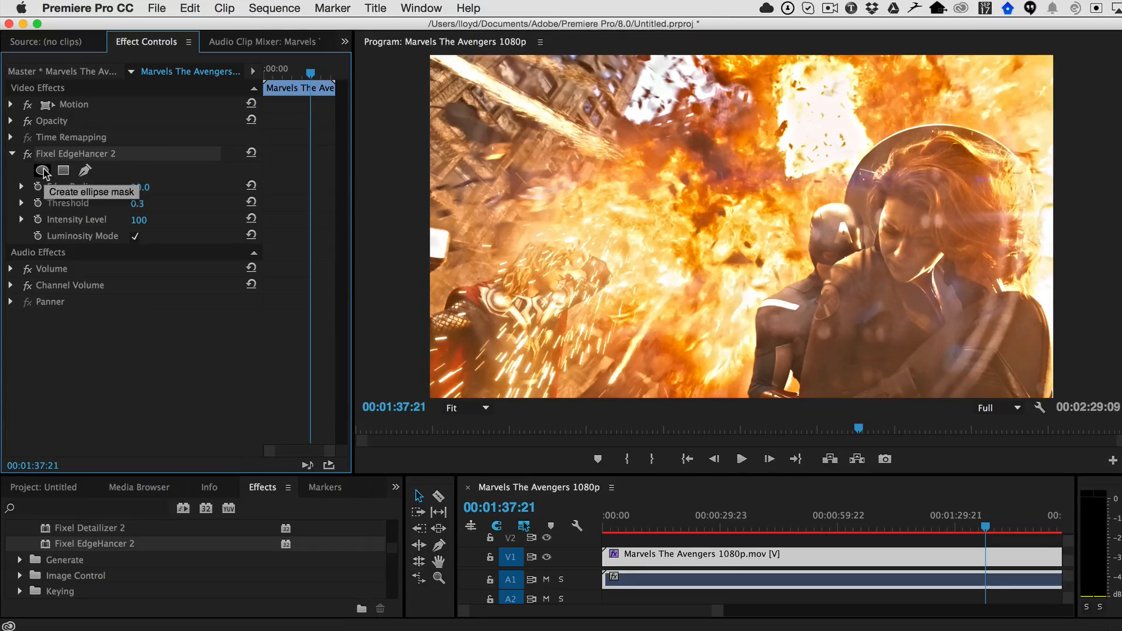
# Add an elliptical mask with feather 90 over the woman's face, then delete Mask (1)
pyautogui.click(42, 170)
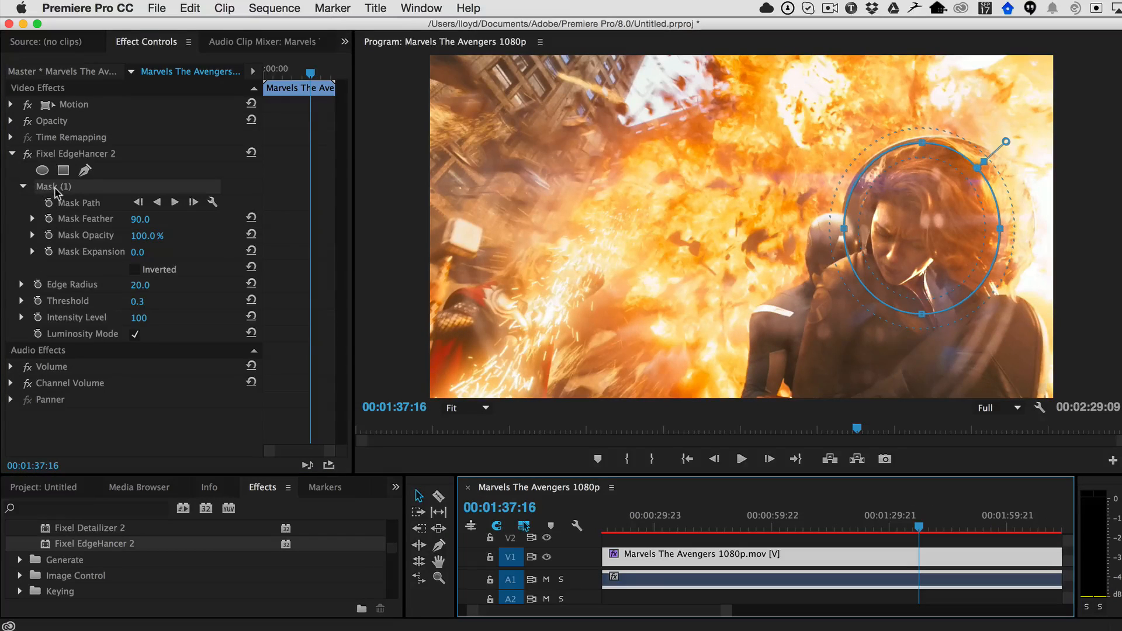
pyautogui.click(22, 186)
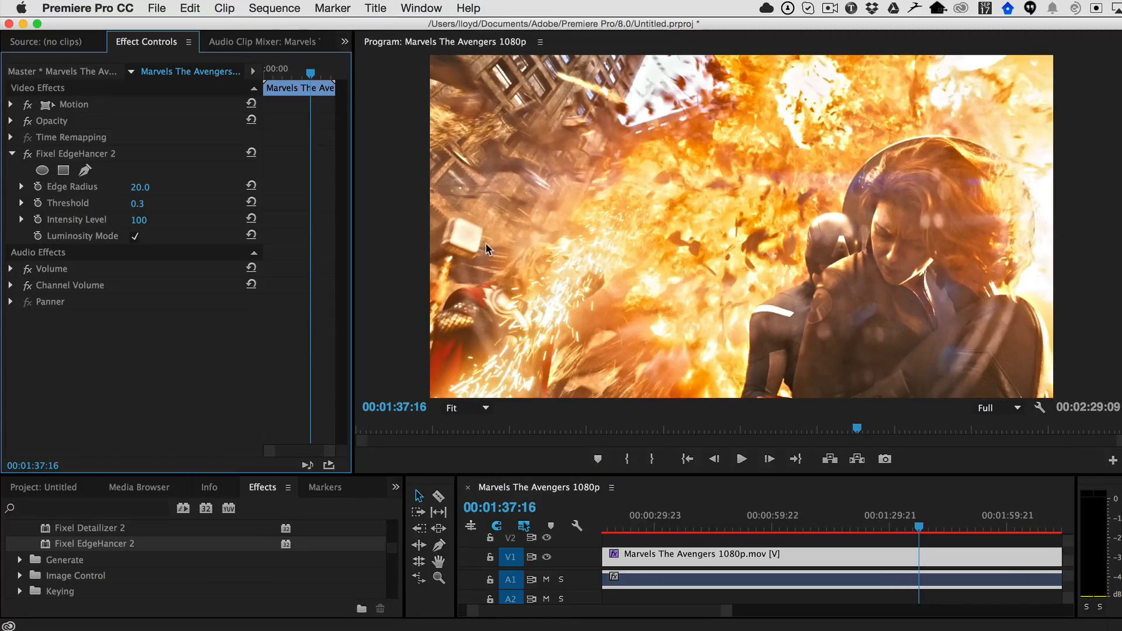